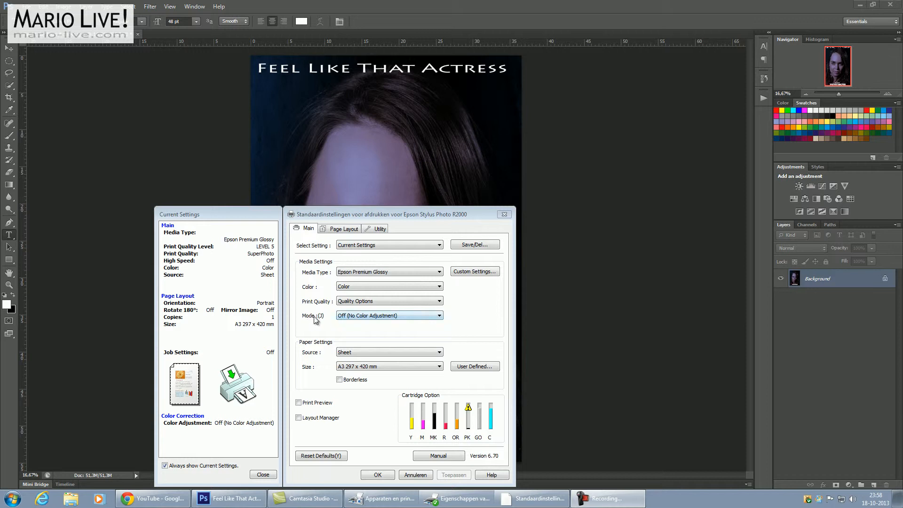
mouse_move(362, 321)
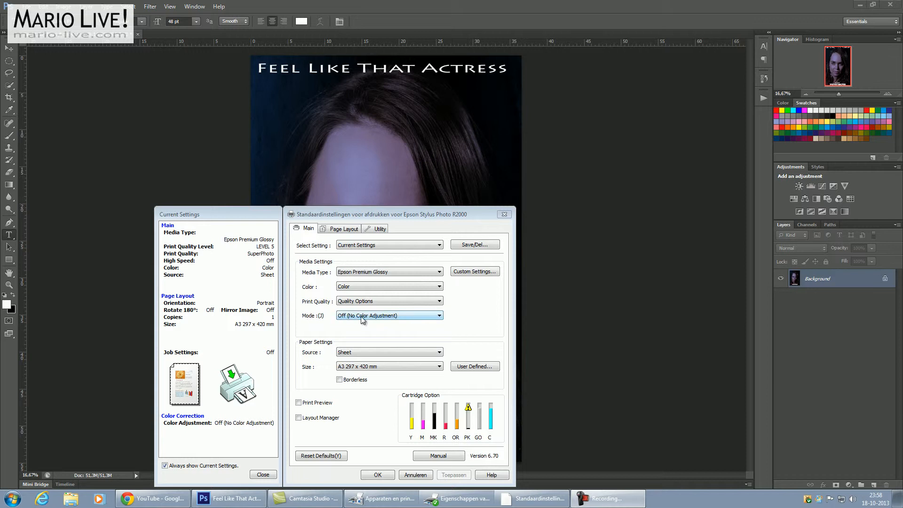
mouse_move(477, 319)
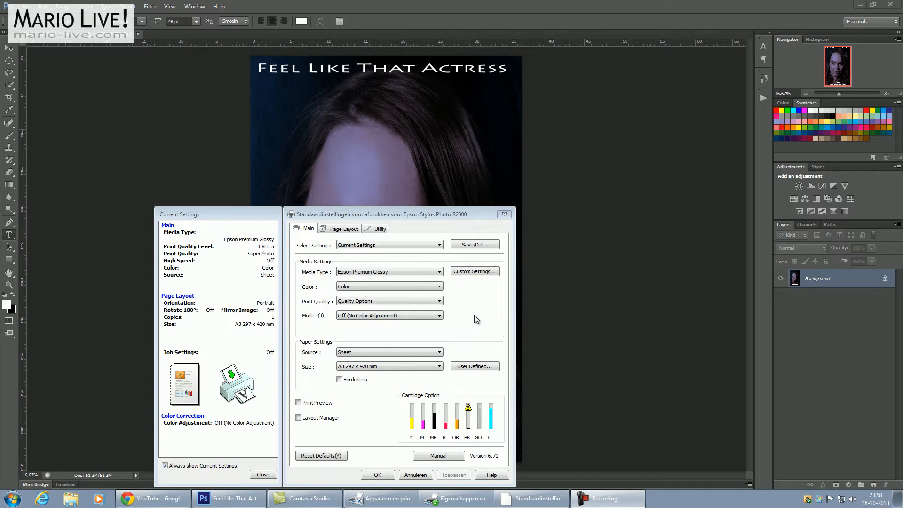
mouse_move(481, 318)
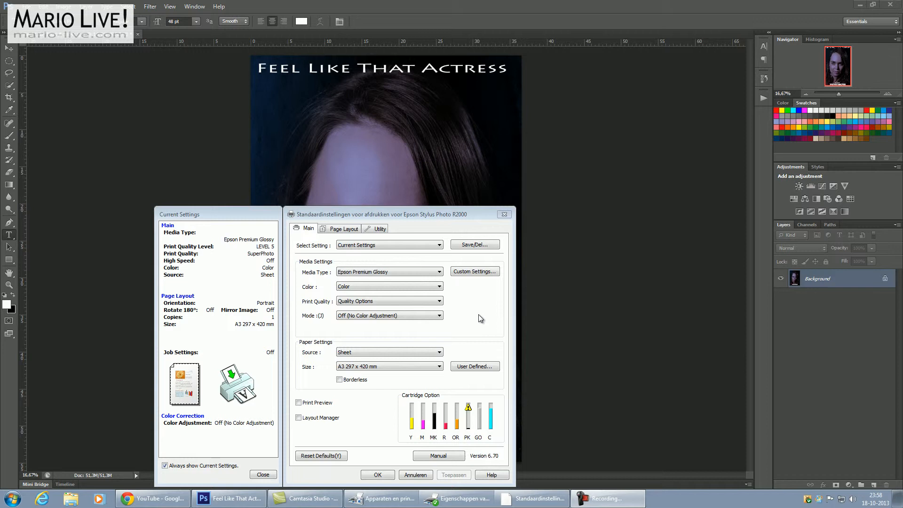
mouse_move(474, 280)
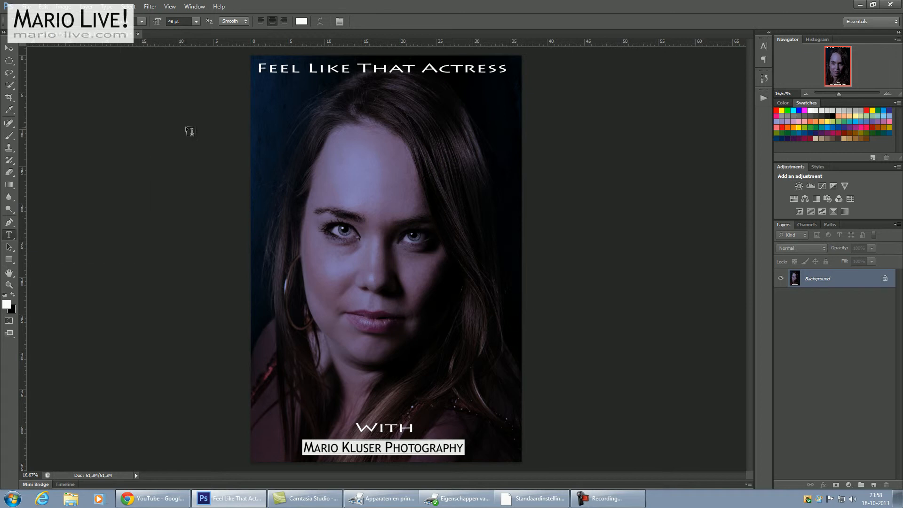
mouse_move(27, 98)
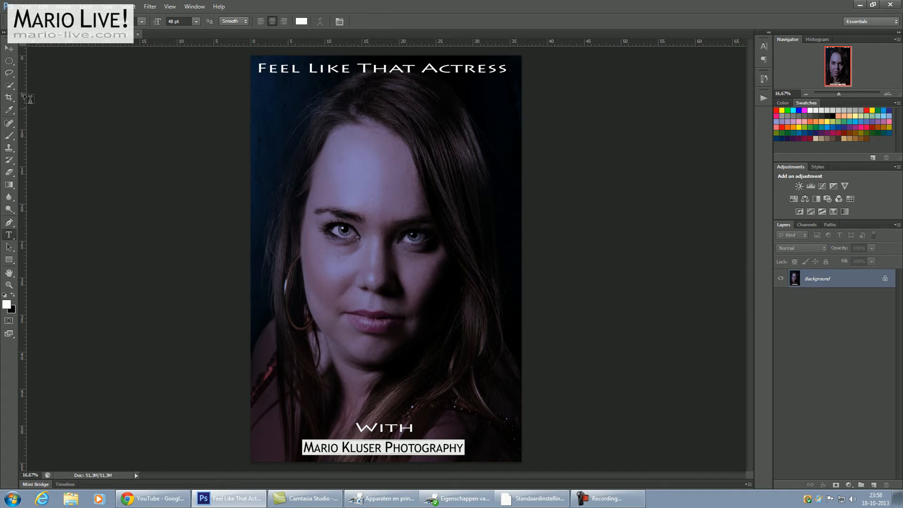
Switch to the Move tool and bring up the Image menu
left_click(9, 49)
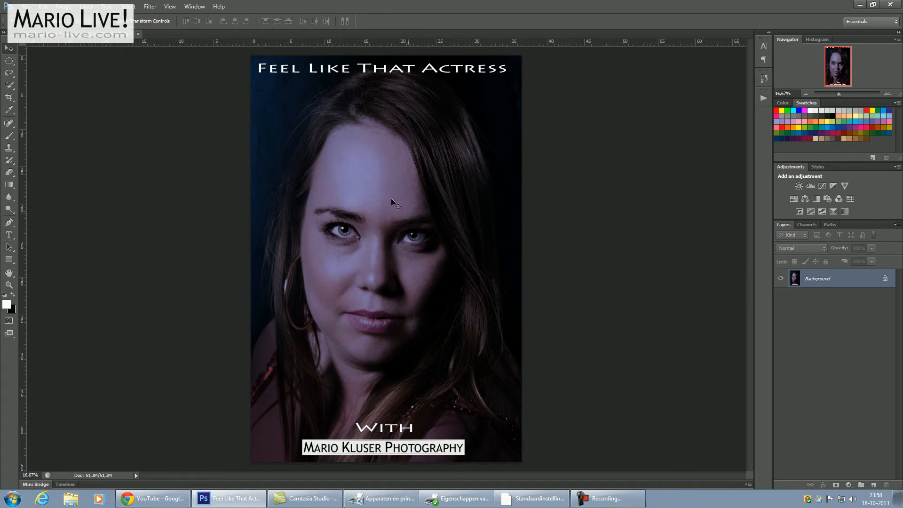
mouse_move(259, 123)
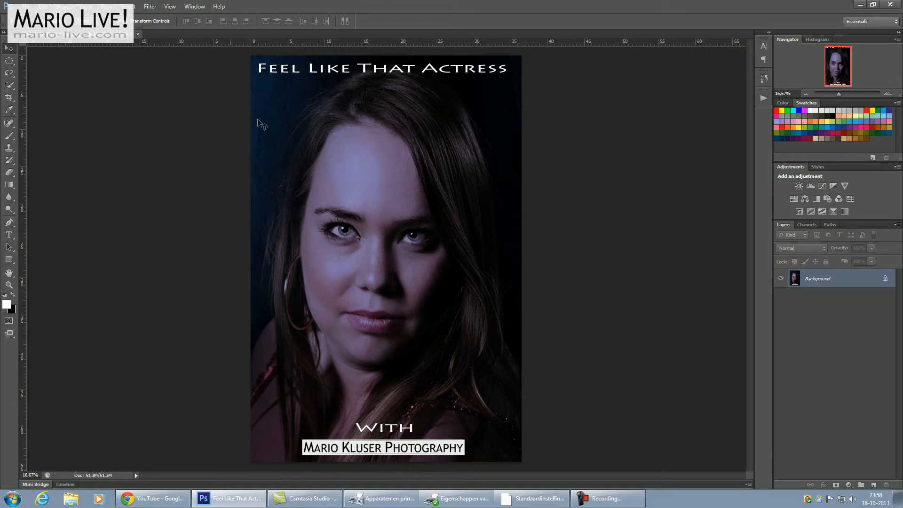
mouse_move(376, 128)
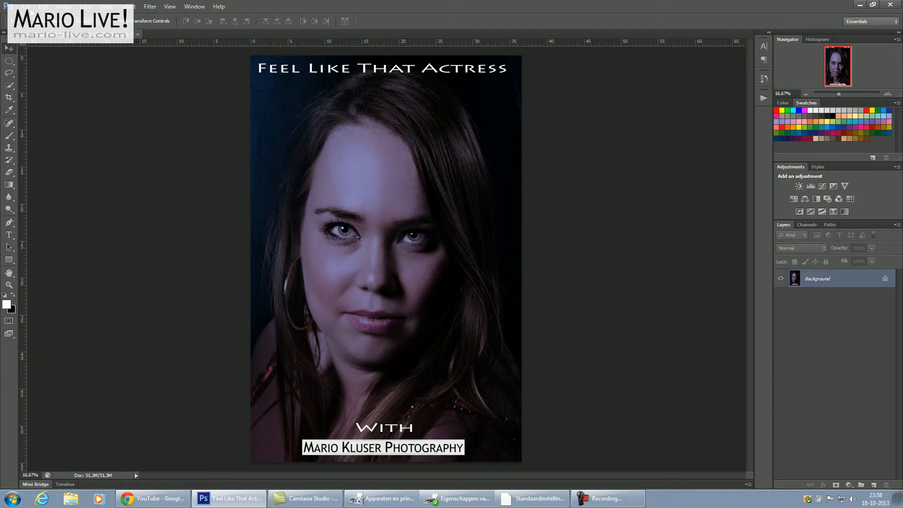
left_click(65, 7)
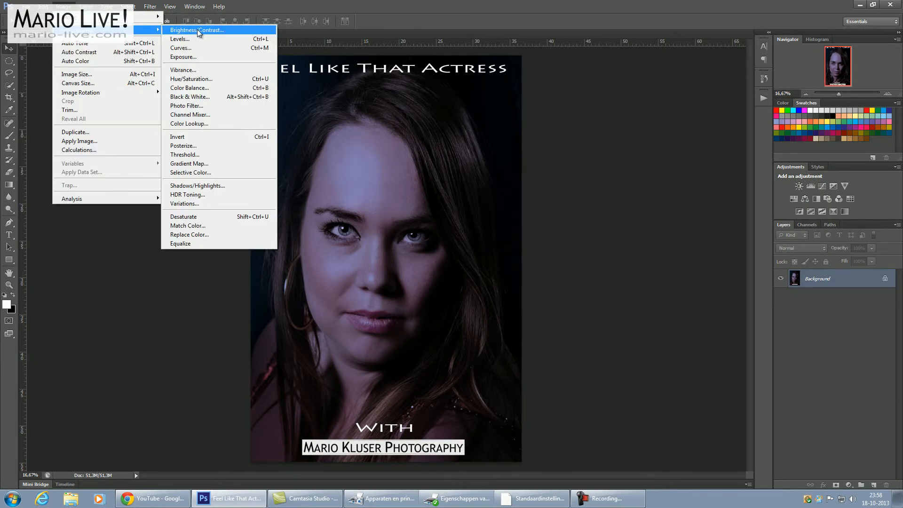
Apply Brightness/Contrast with Brightness raised to 150
left_click(197, 29)
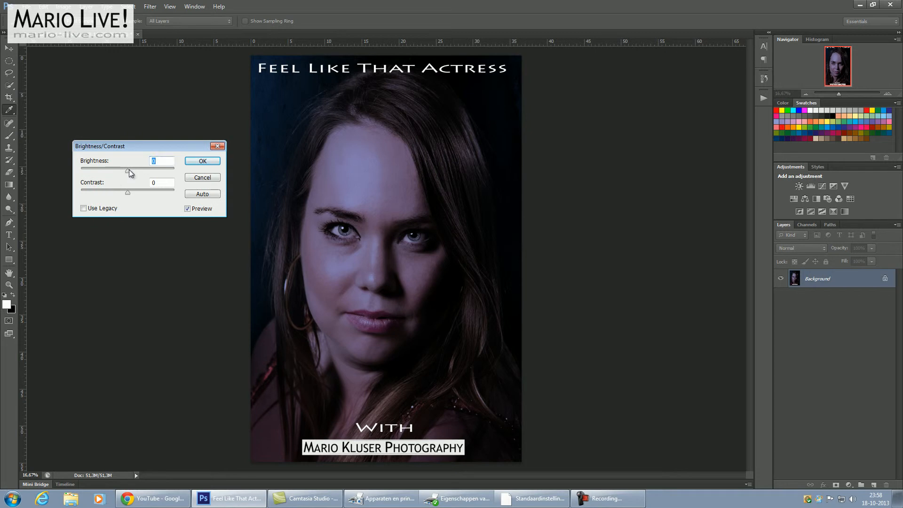
left_click_drag(127, 171, 173, 171)
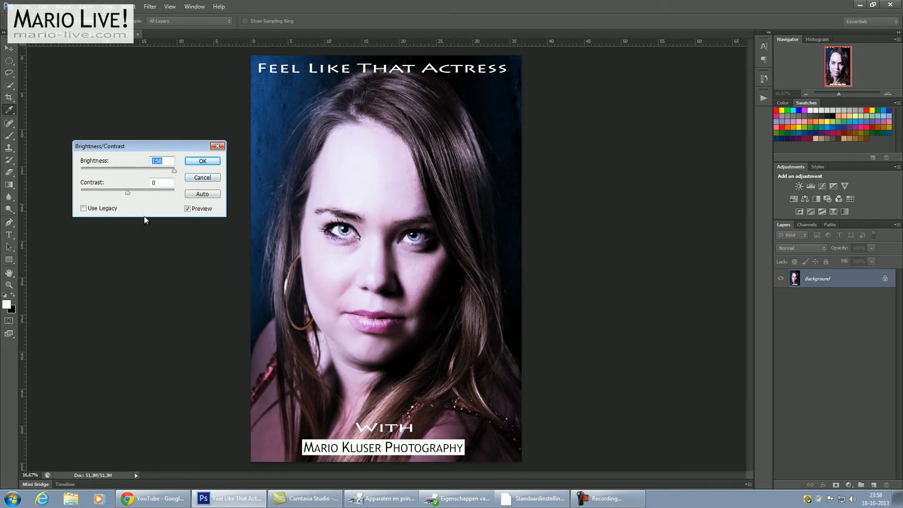
left_click(202, 161)
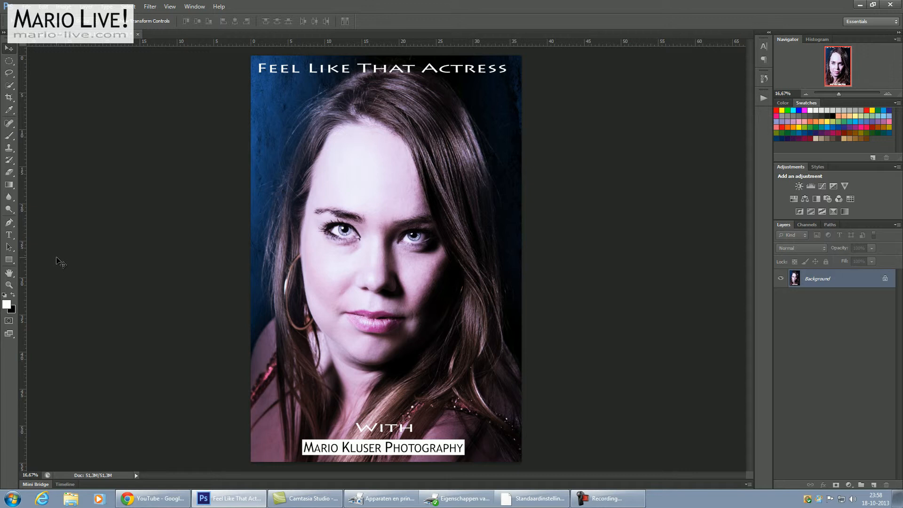
mouse_move(64, 200)
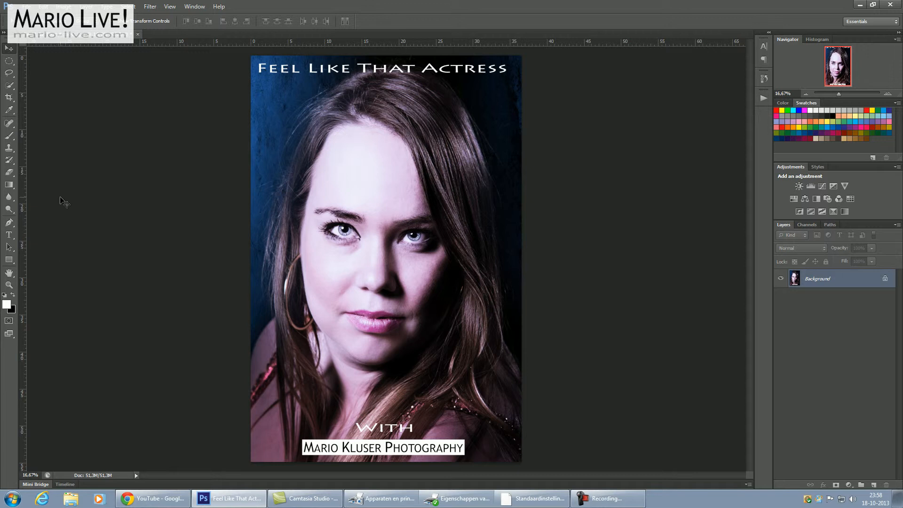
mouse_move(72, 82)
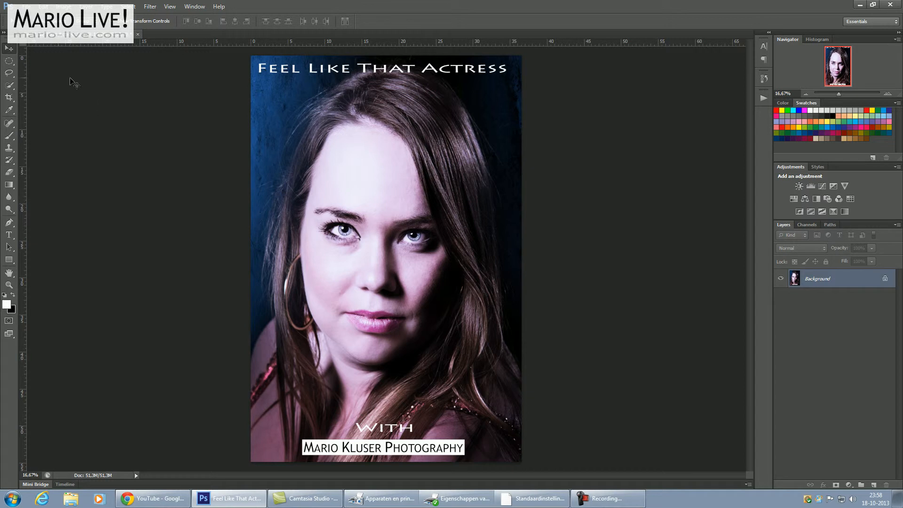
mouse_move(74, 82)
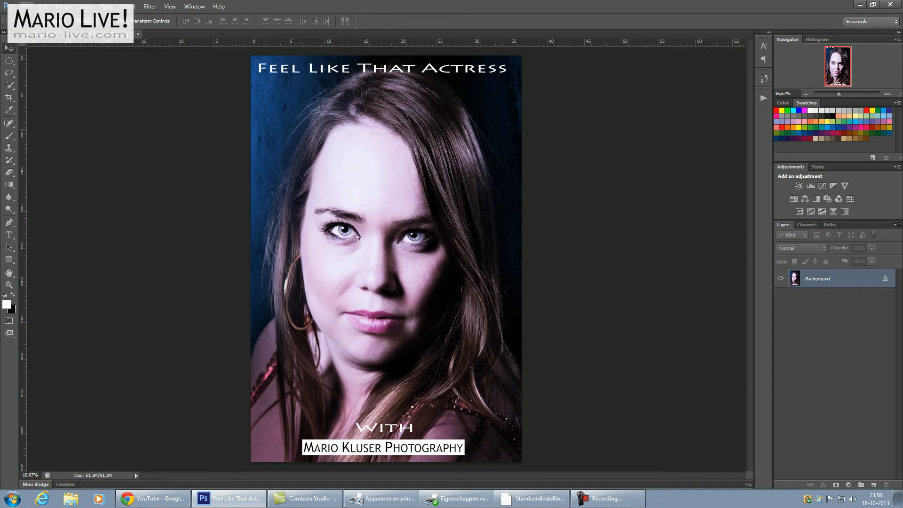
Choose File > Print to show Print Settings for the Epson Stylus Photo R2000
left_click(17, 6)
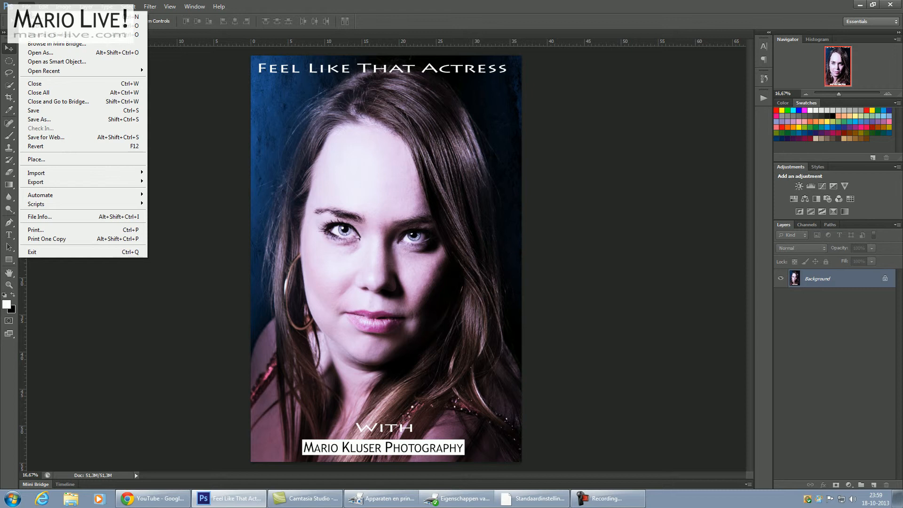
mouse_move(43, 230)
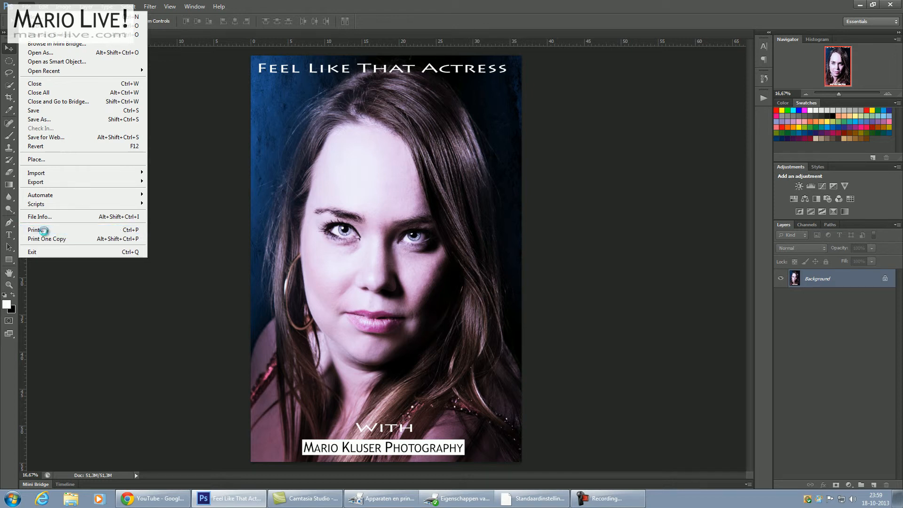
left_click(36, 230)
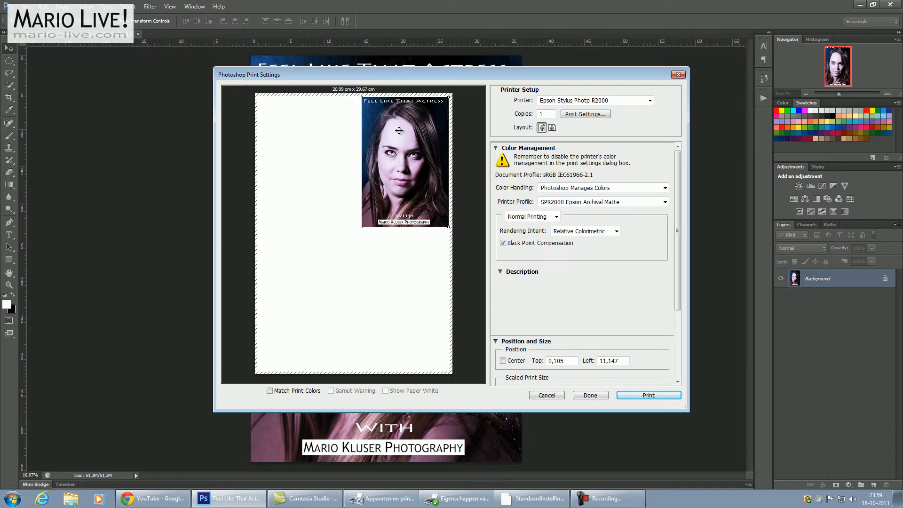
mouse_move(406, 151)
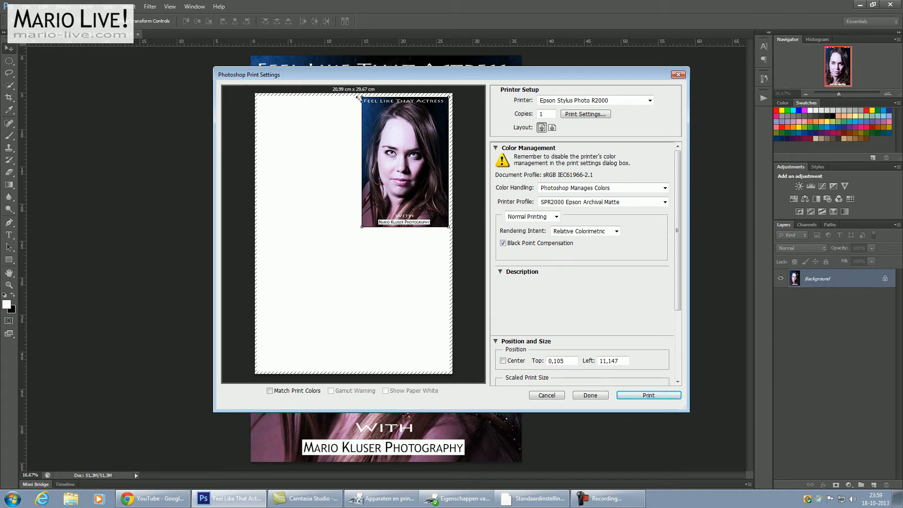
mouse_move(324, 224)
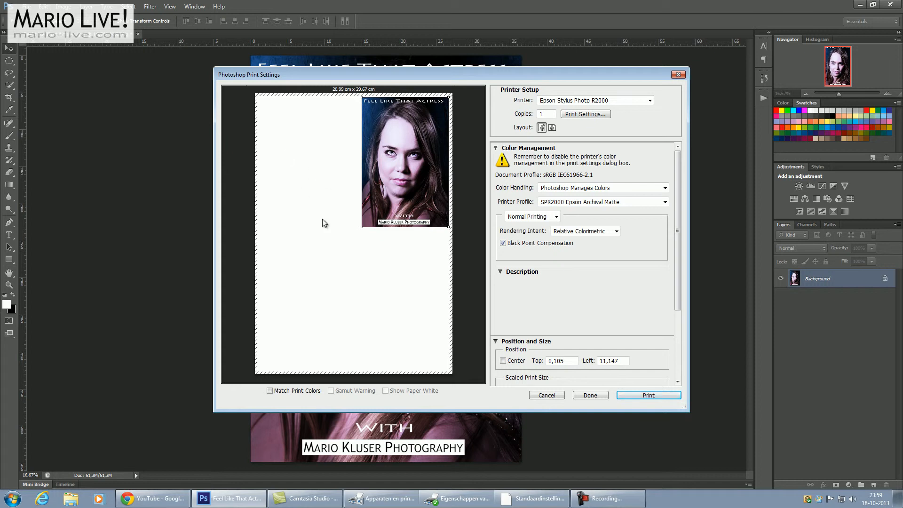
mouse_move(386, 291)
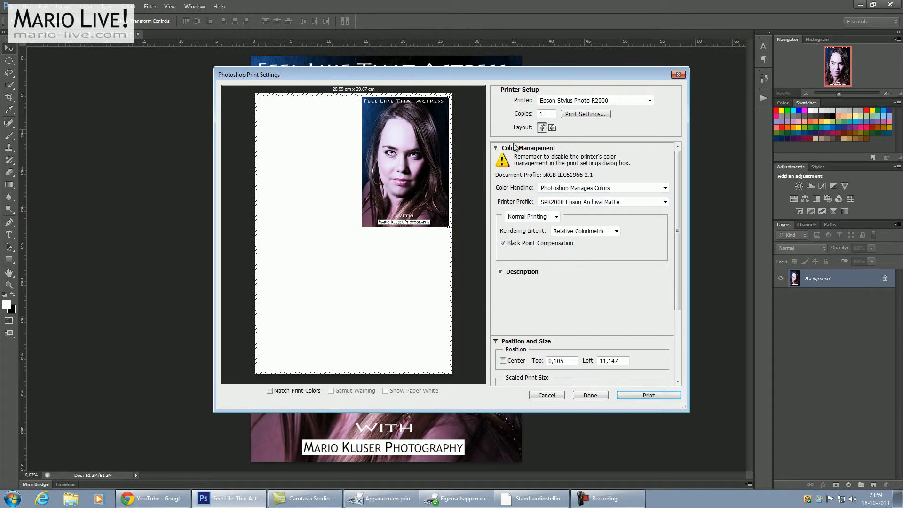
left_click(665, 188)
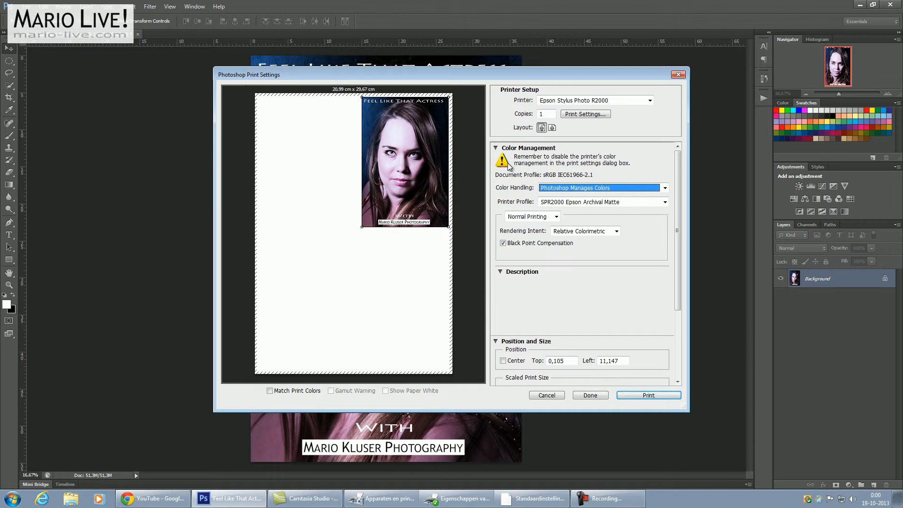
mouse_move(523, 196)
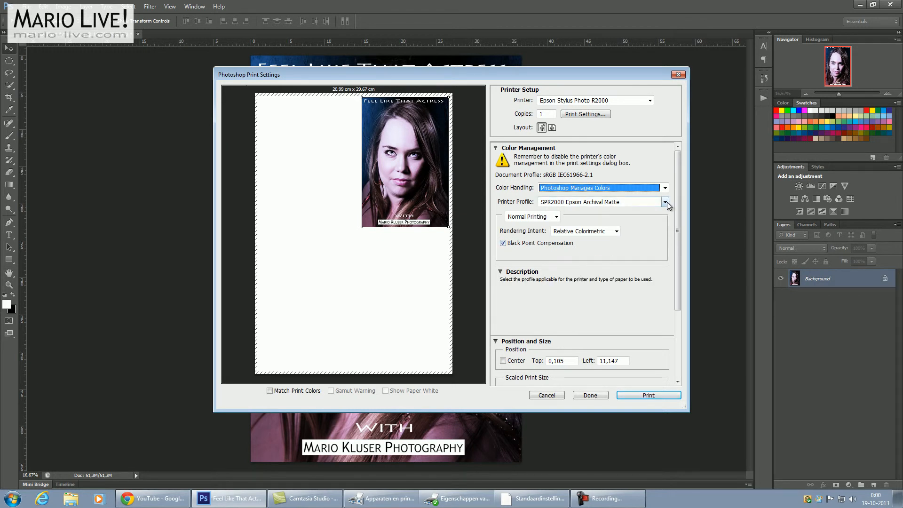
Set the printer profile to SPR2000 Epson Premium Glossy, dismissing the colour-management warning
left_click(665, 202)
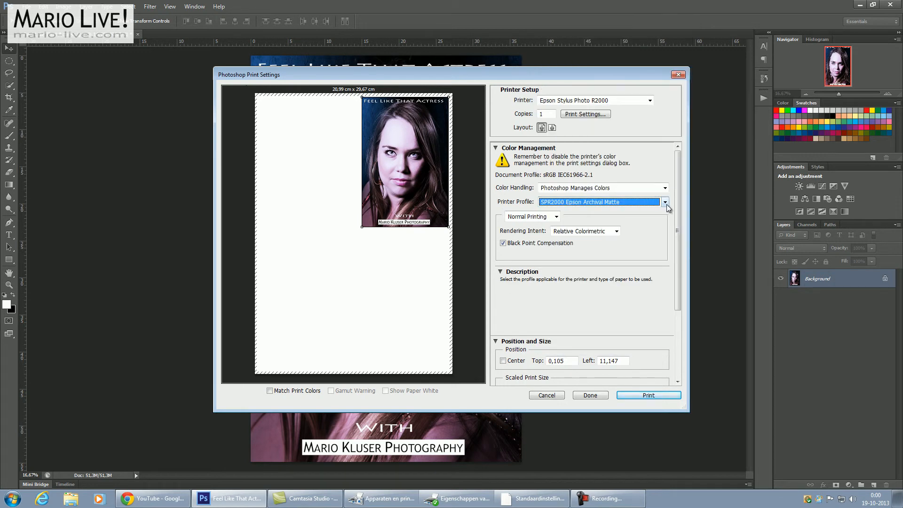
left_click(665, 202)
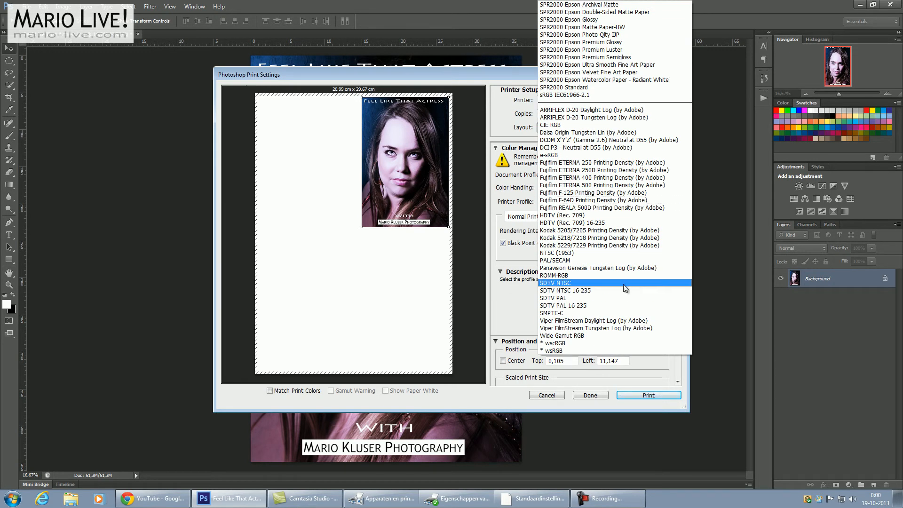
mouse_move(613, 261)
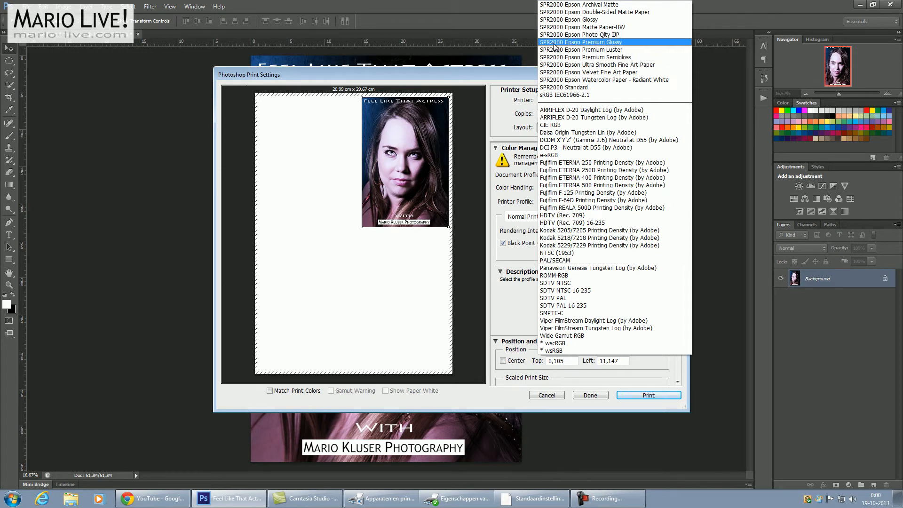
mouse_move(601, 46)
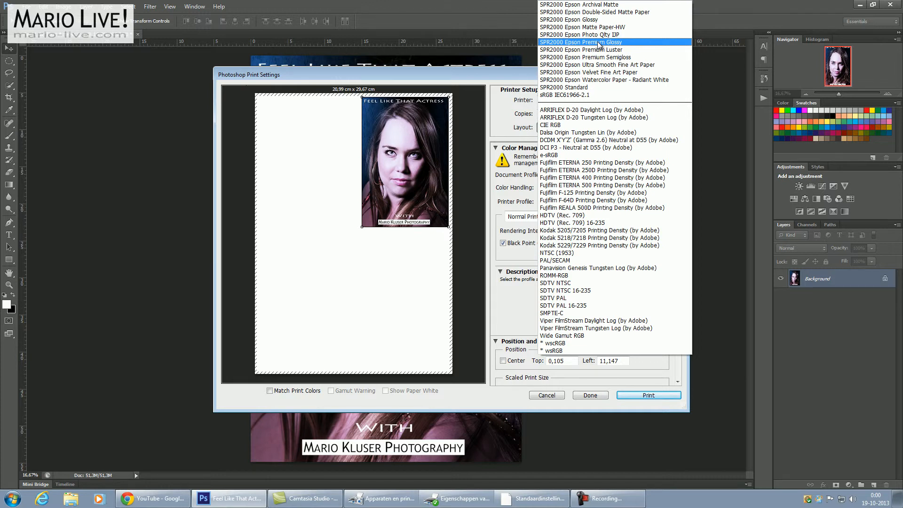
left_click(582, 42)
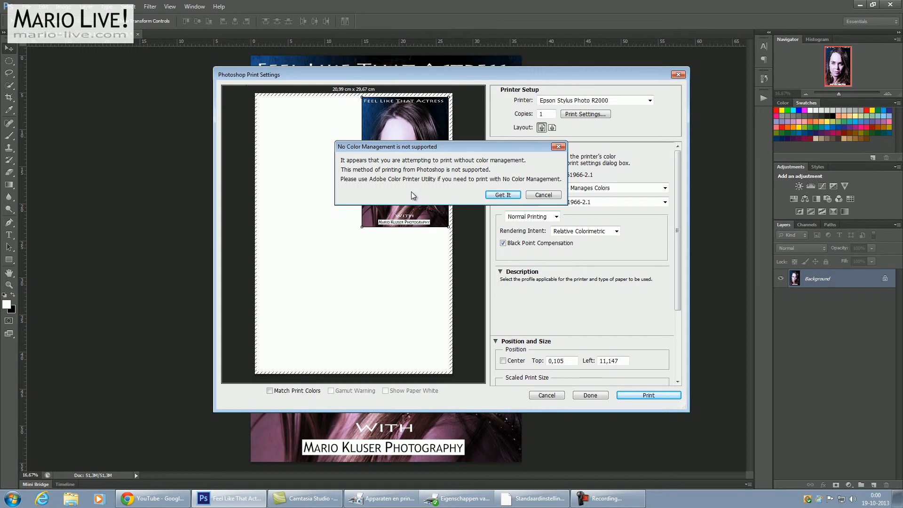
left_click(541, 195)
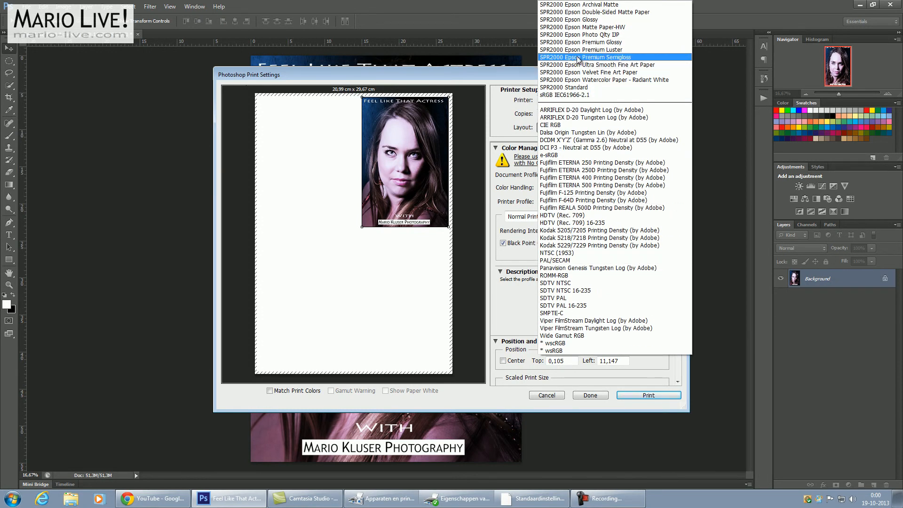
left_click(580, 42)
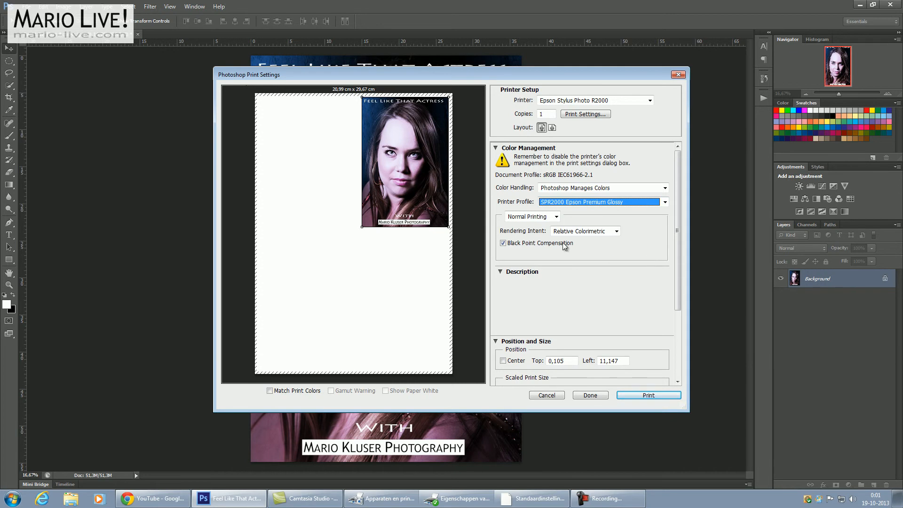
Keep Relative Colorimetric as the rendering intent with Black Point Compensation on
left_click(555, 216)
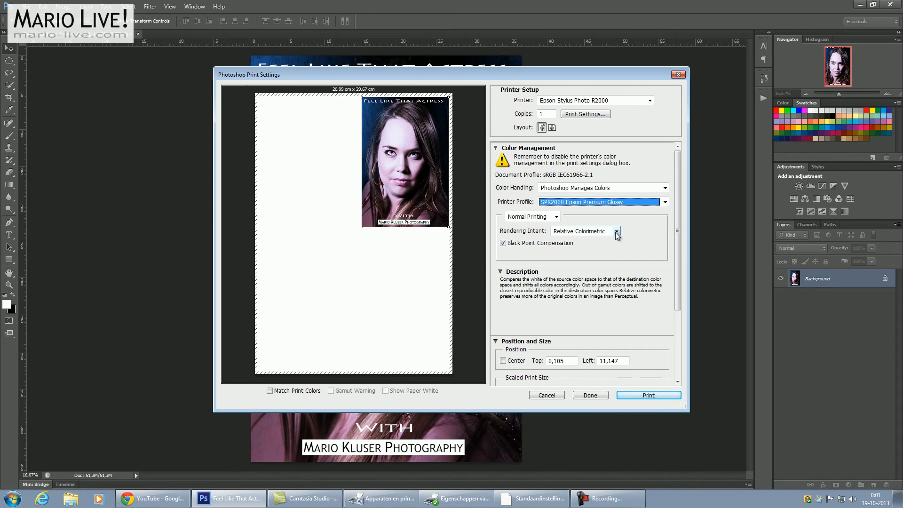
left_click(617, 231)
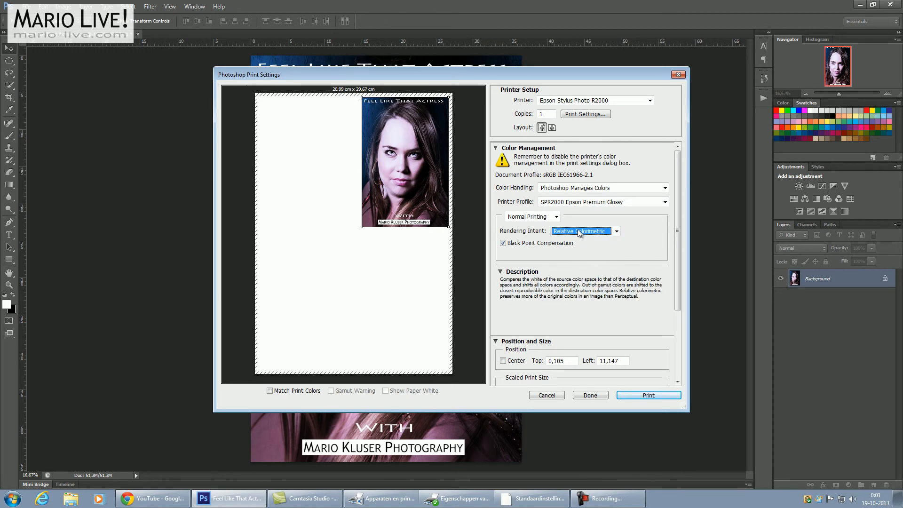
left_click(500, 272)
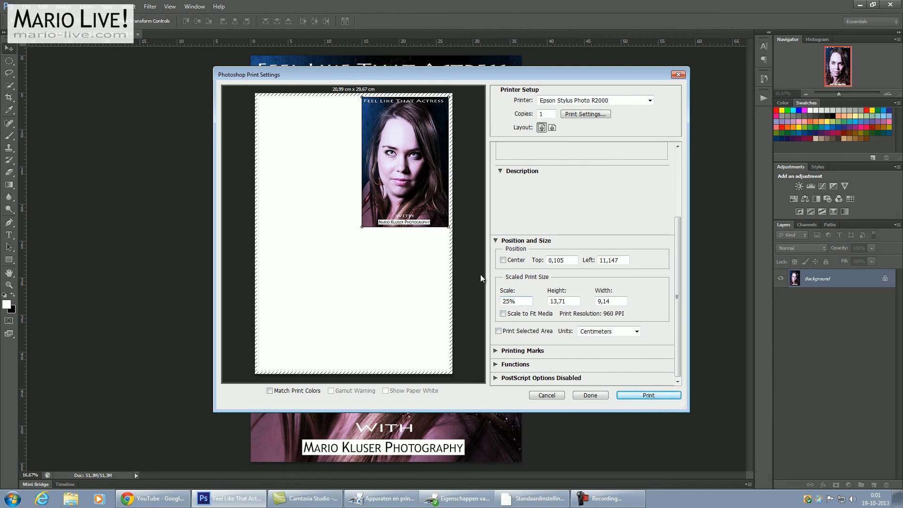
mouse_move(406, 174)
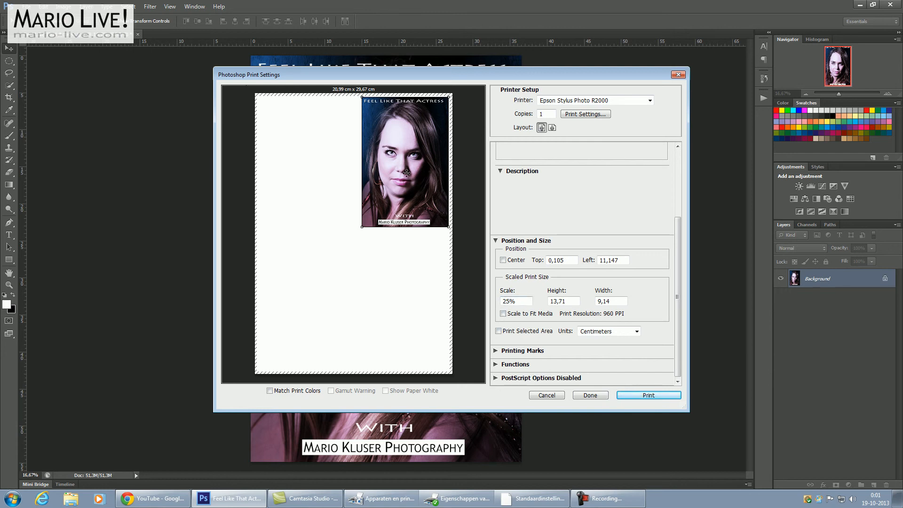
mouse_move(475, 332)
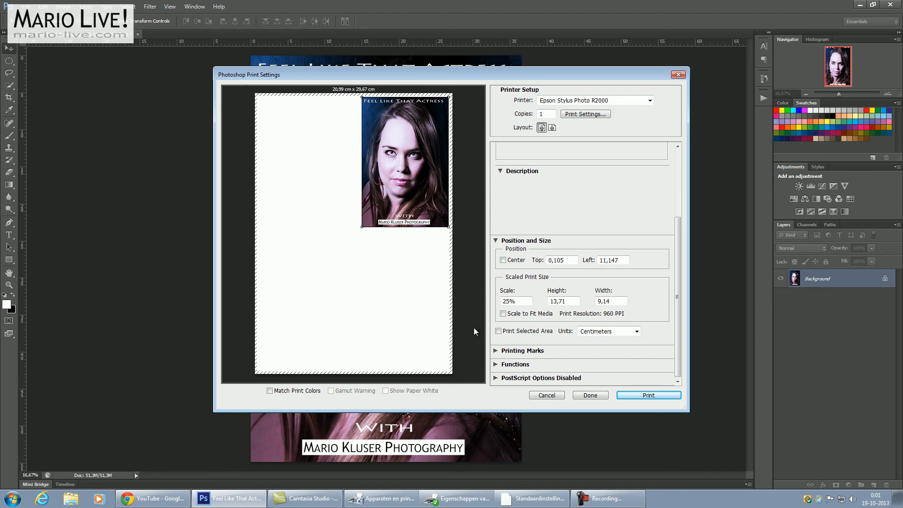
mouse_move(601, 366)
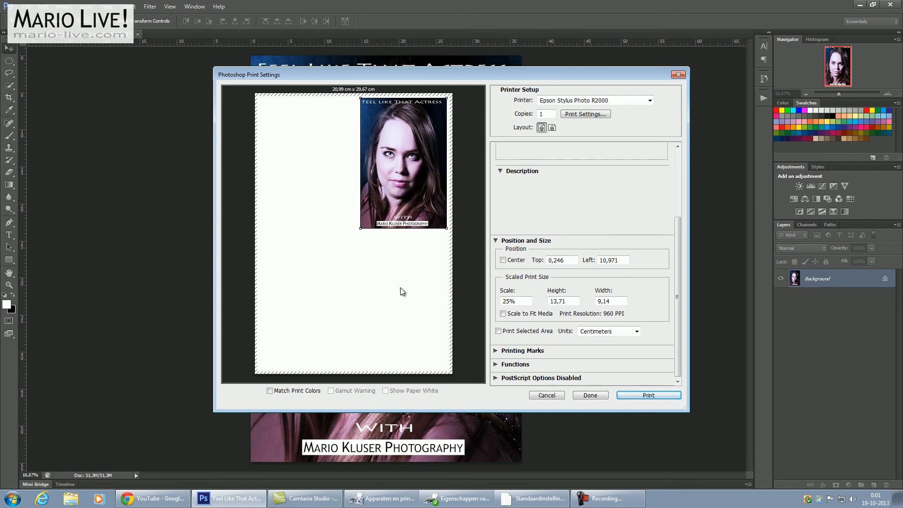
mouse_move(399, 265)
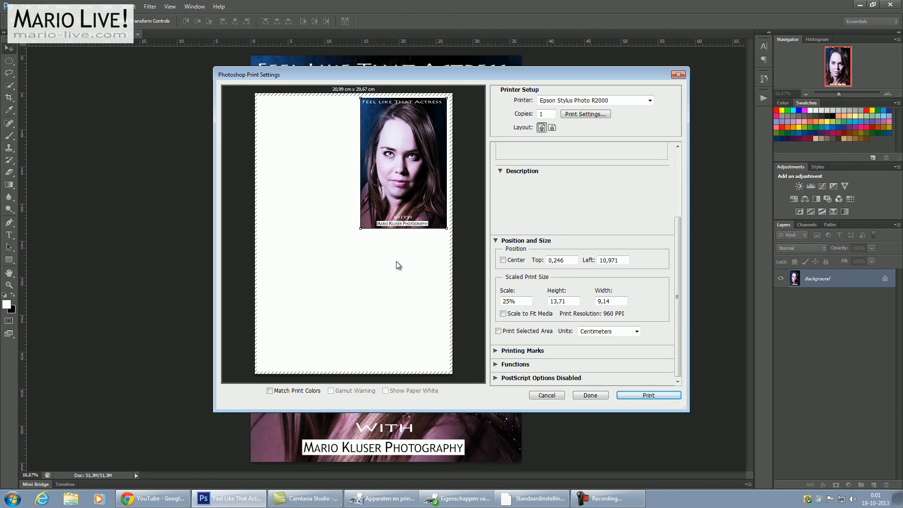
mouse_move(605, 401)
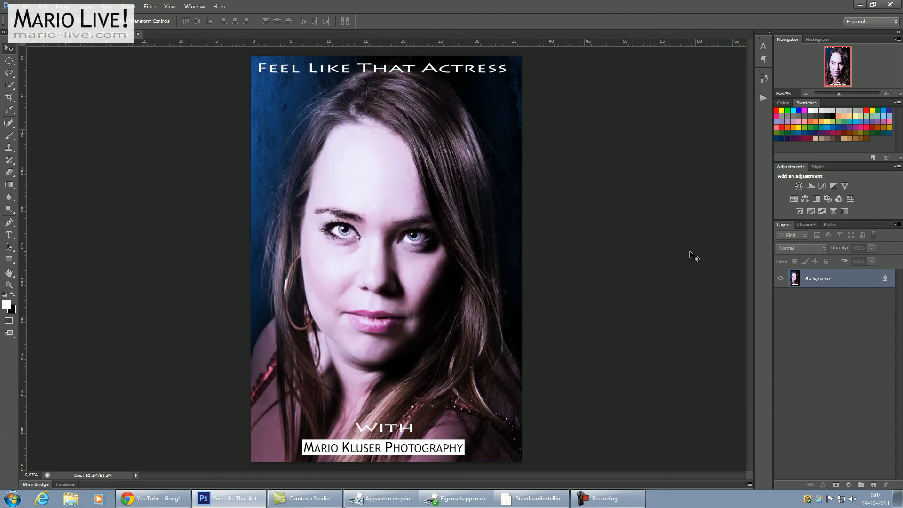
mouse_move(666, 307)
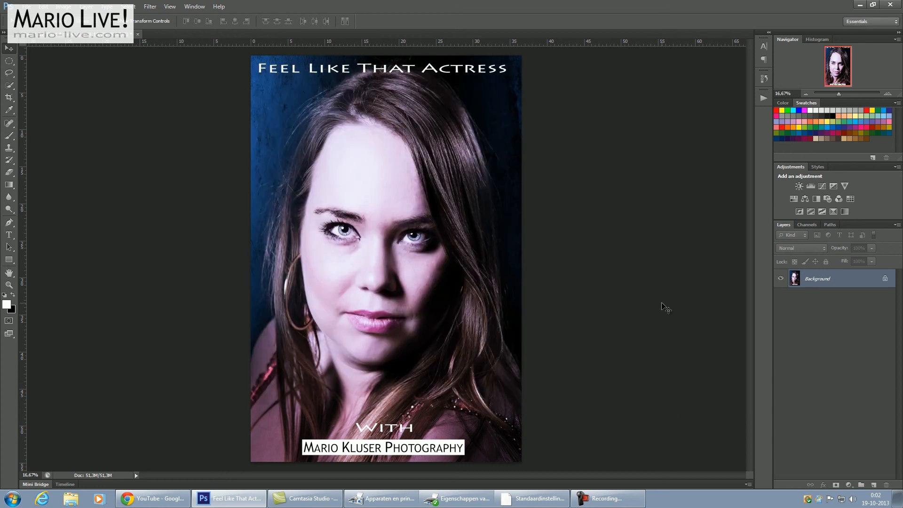